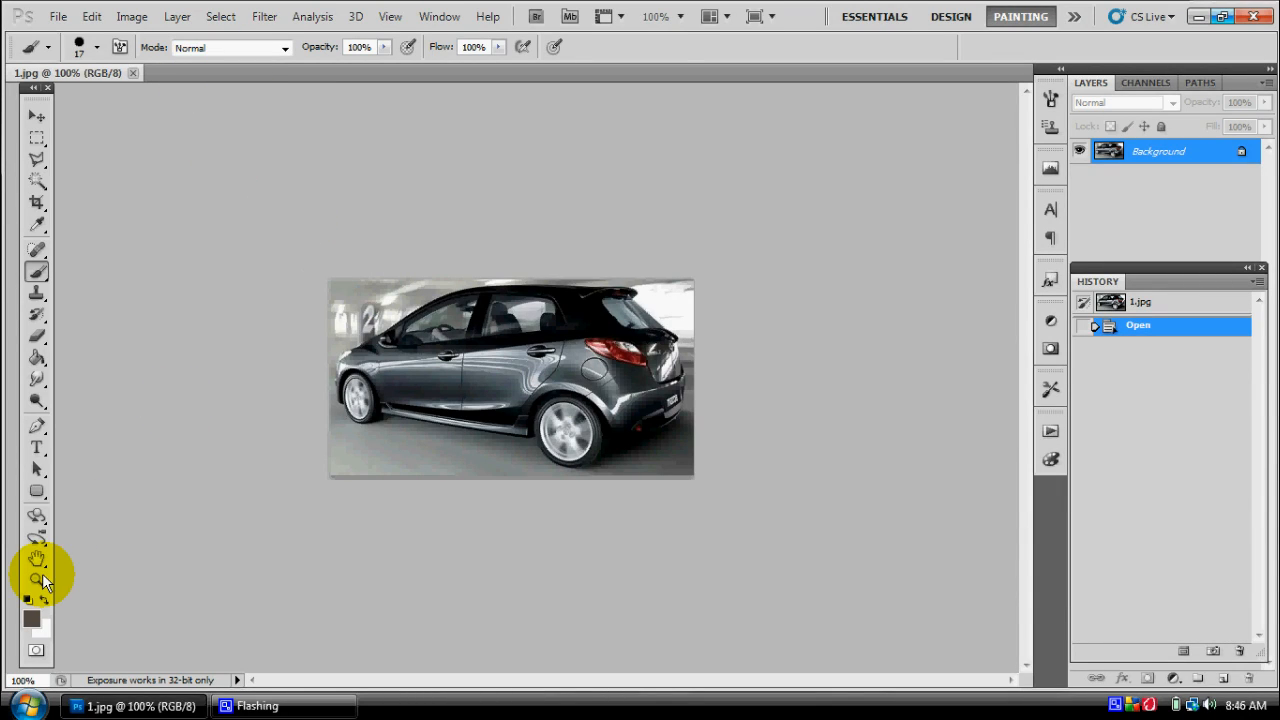
# Step: Zoom the hatchback photo to 200% and enter Quick Mask mode
pyautogui.click(37, 580)
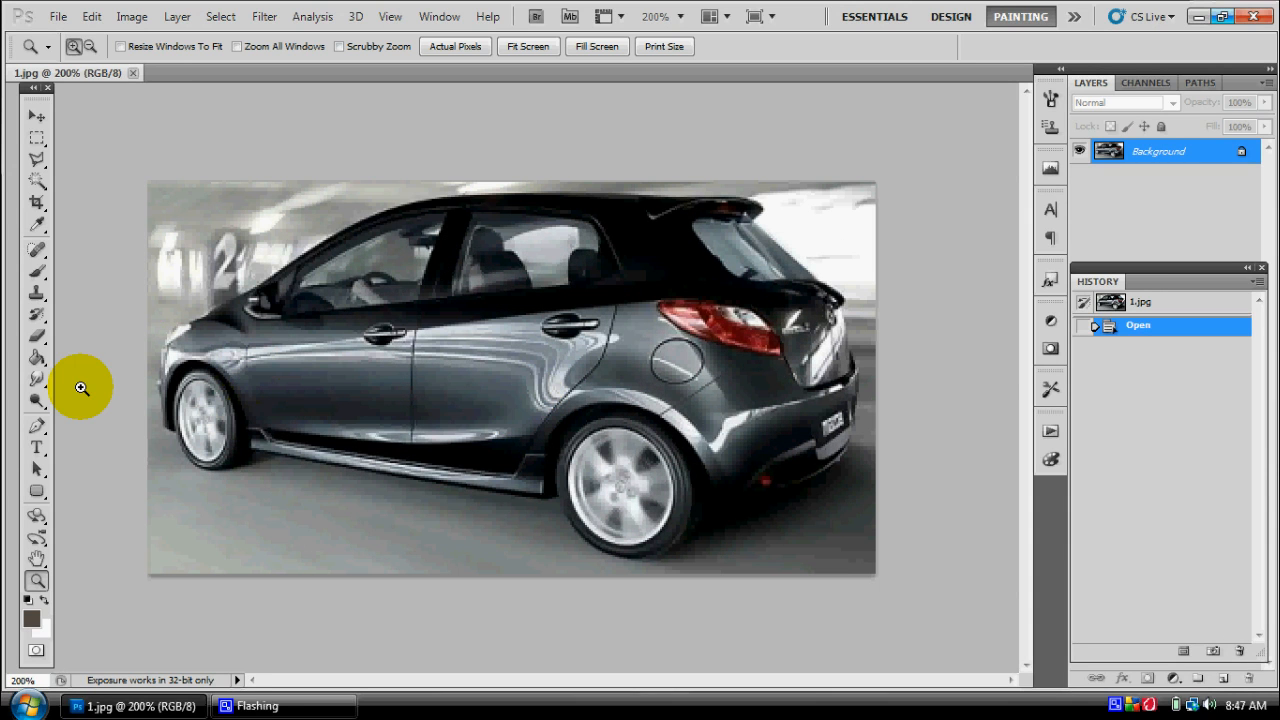
pyautogui.click(220, 16)
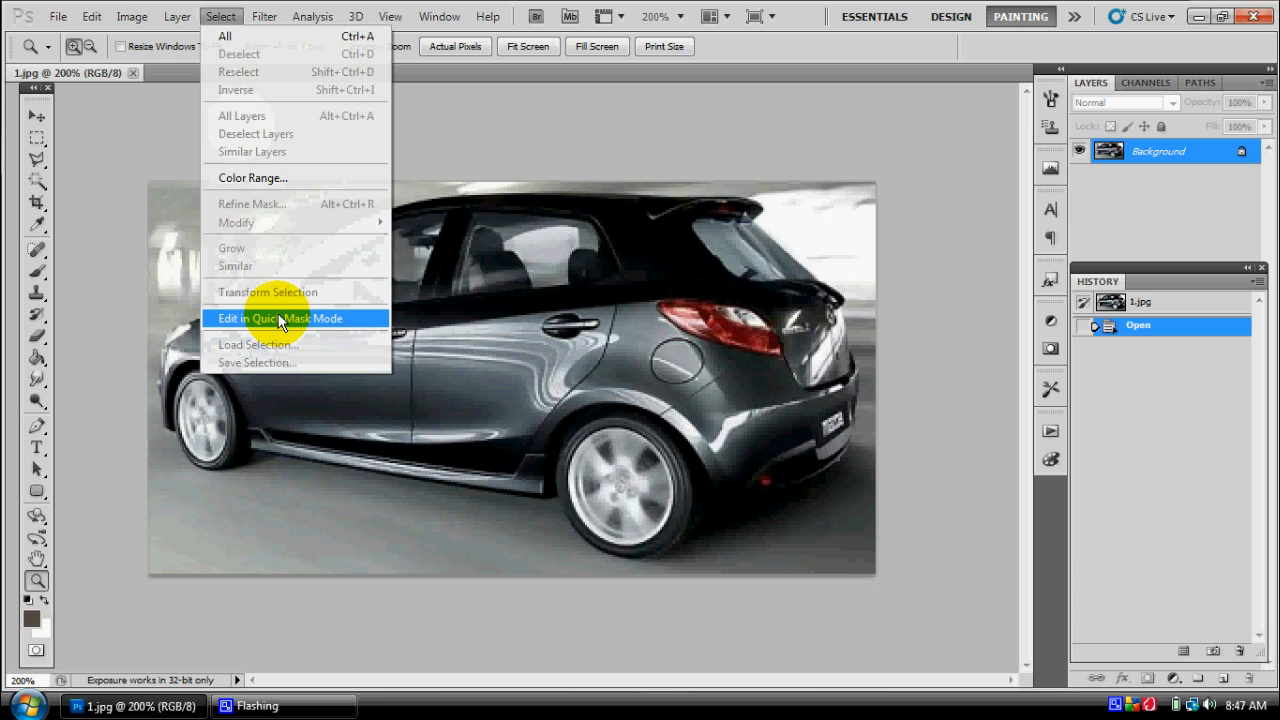
pyautogui.click(280, 318)
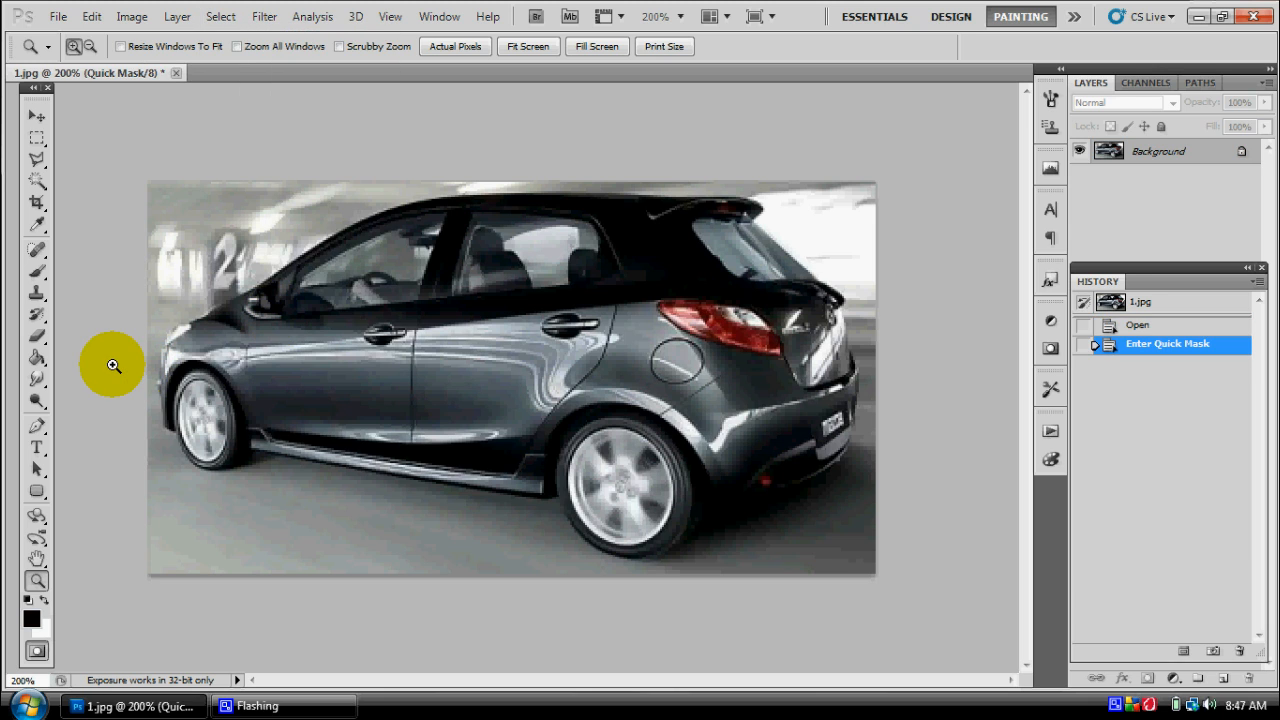
# Step: With the Brush tool, paint mask along the front fender, beltline, rear and rear bumper
pyautogui.click(37, 249)
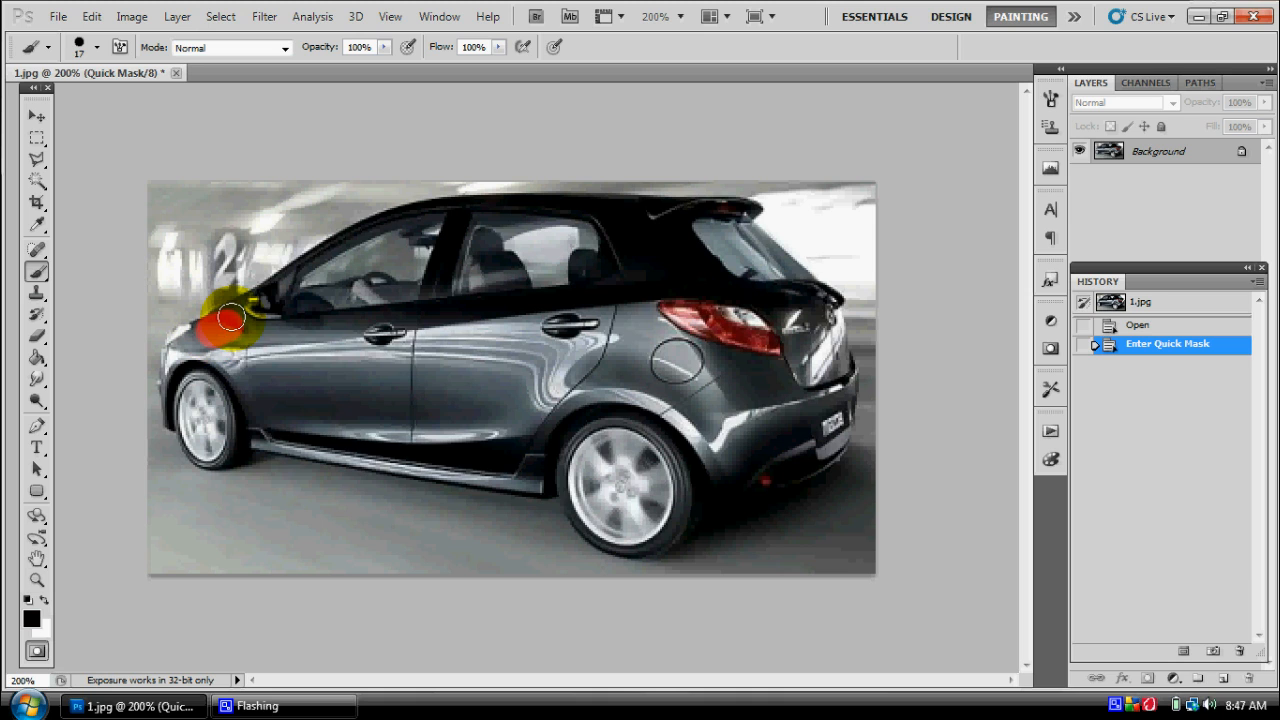
pyautogui.moveTo(230, 318); pyautogui.dragTo(325, 328)
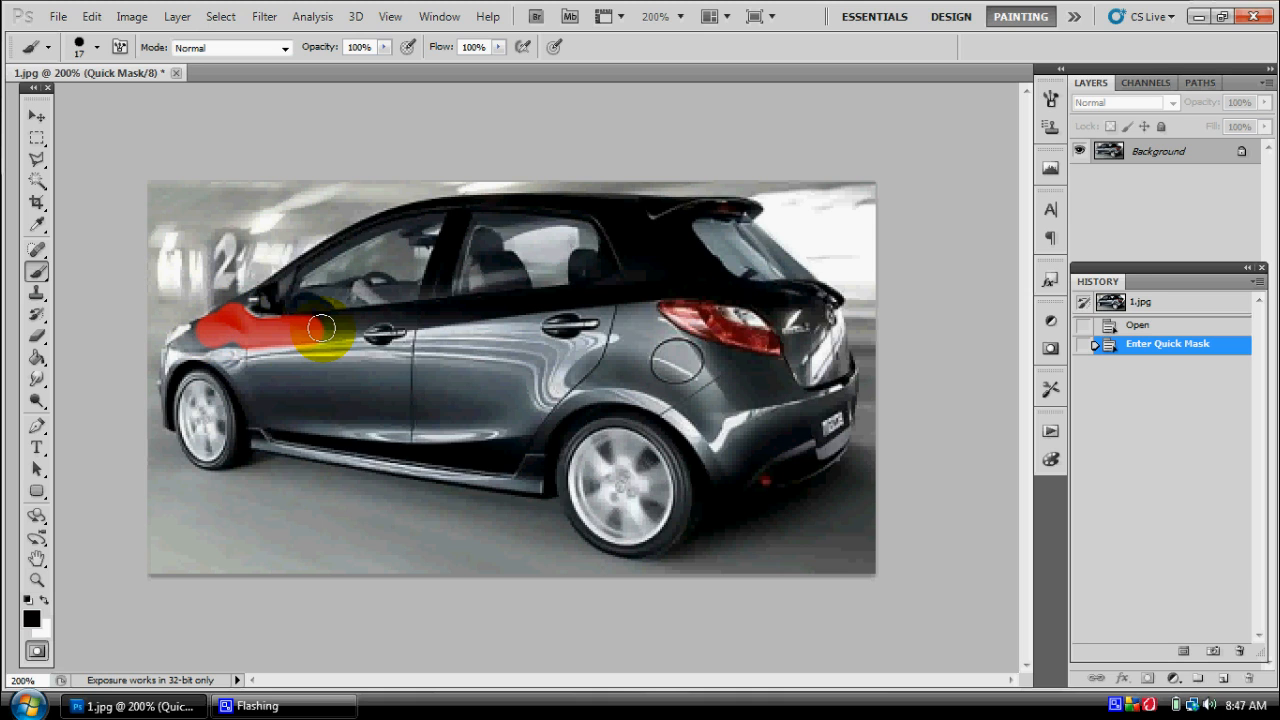
pyautogui.moveTo(320, 330); pyautogui.dragTo(548, 303)
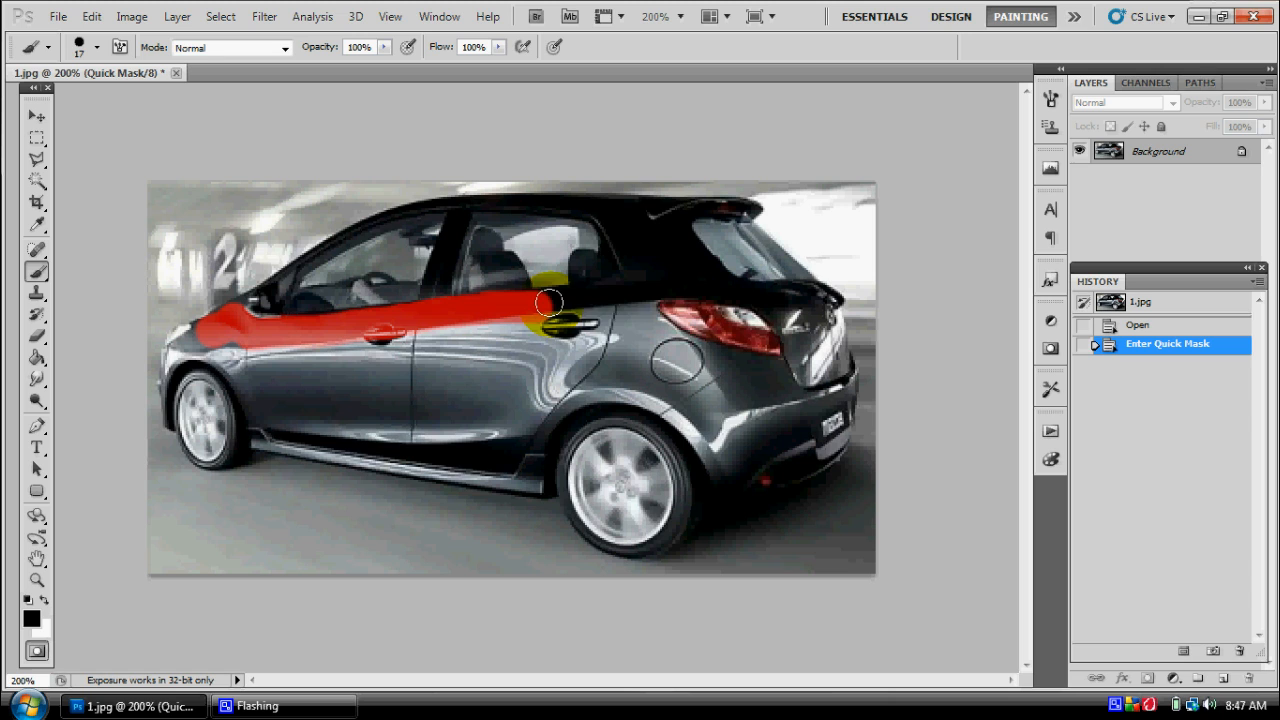
pyautogui.moveTo(548, 303); pyautogui.dragTo(778, 293)
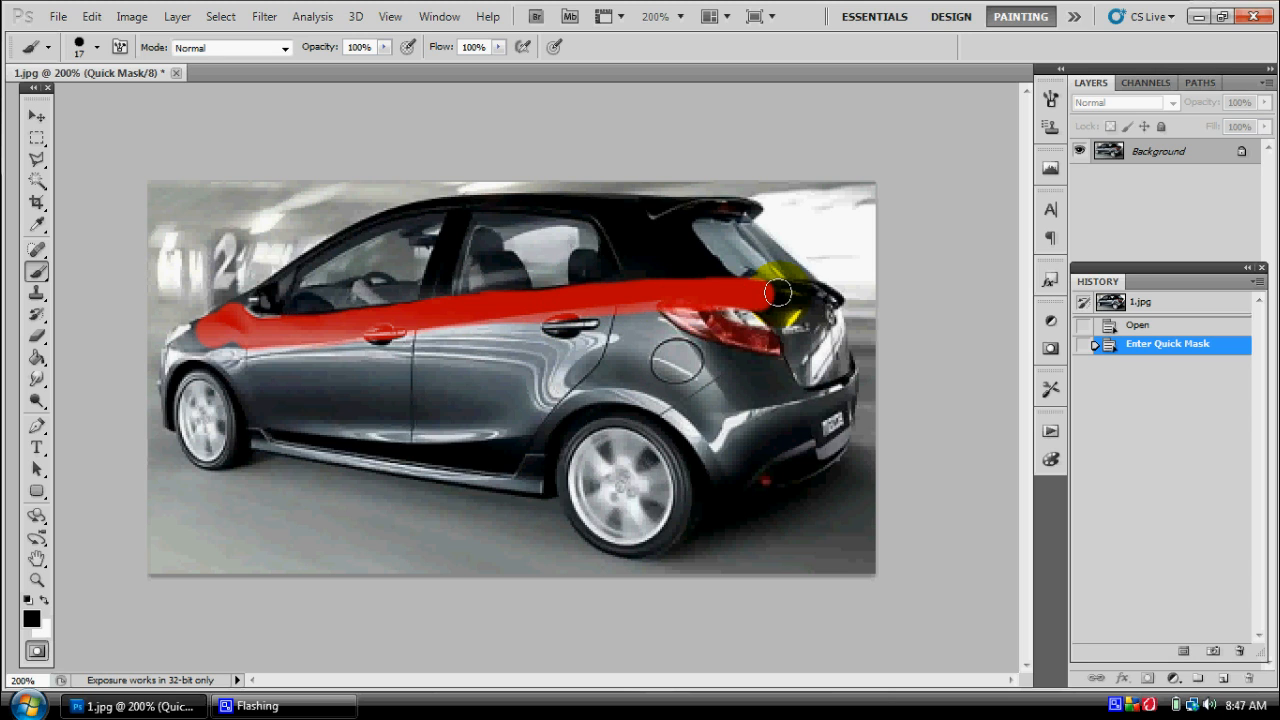
pyautogui.moveTo(775, 293); pyautogui.dragTo(840, 380)
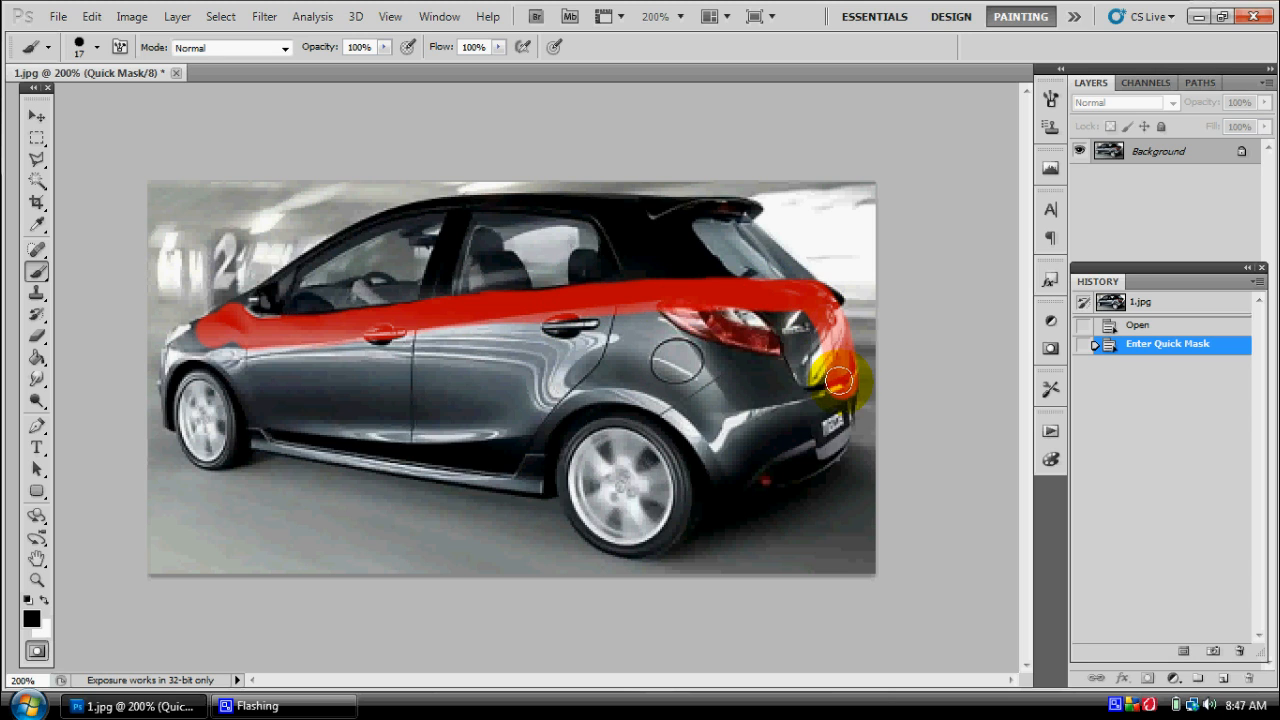
pyautogui.moveTo(843, 380); pyautogui.dragTo(800, 459)
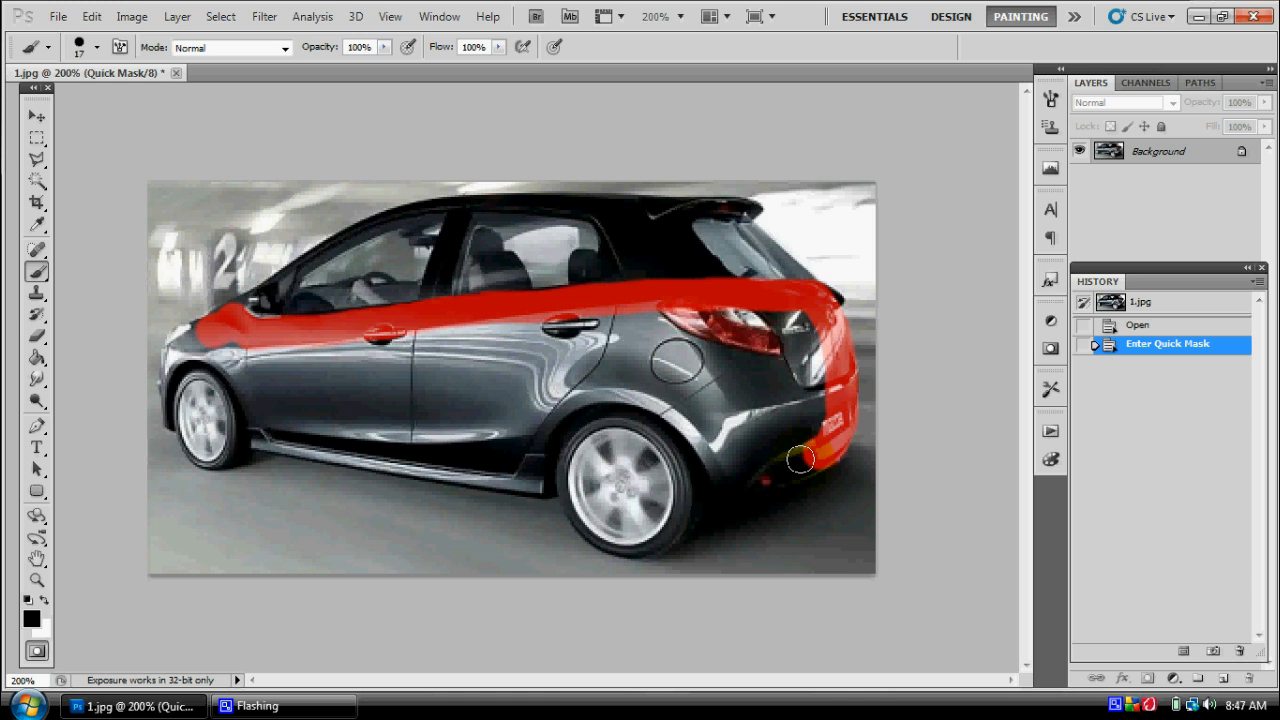
# Step: Paint mask around the rear wheel arch, side sill, front wheel arch and front corner
pyautogui.moveTo(800, 460); pyautogui.dragTo(630, 377)
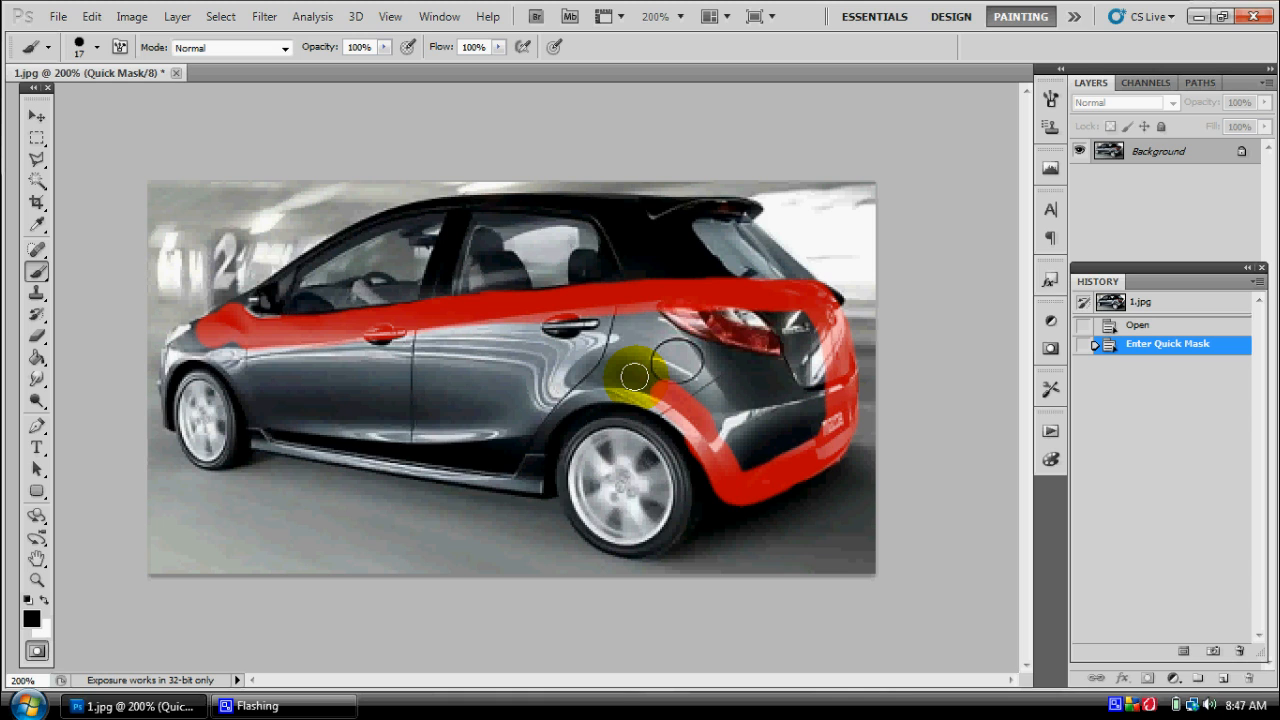
pyautogui.moveTo(635, 377); pyautogui.dragTo(530, 470)
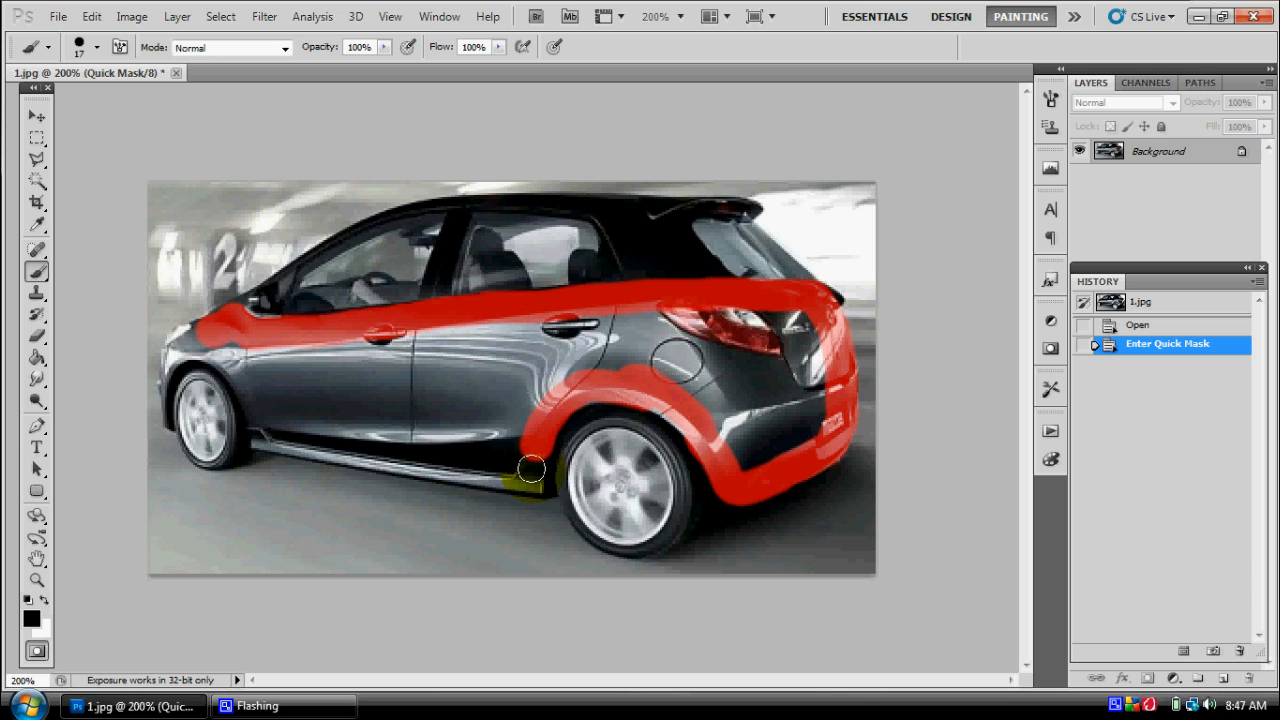
pyautogui.moveTo(530, 470); pyautogui.dragTo(347, 453)
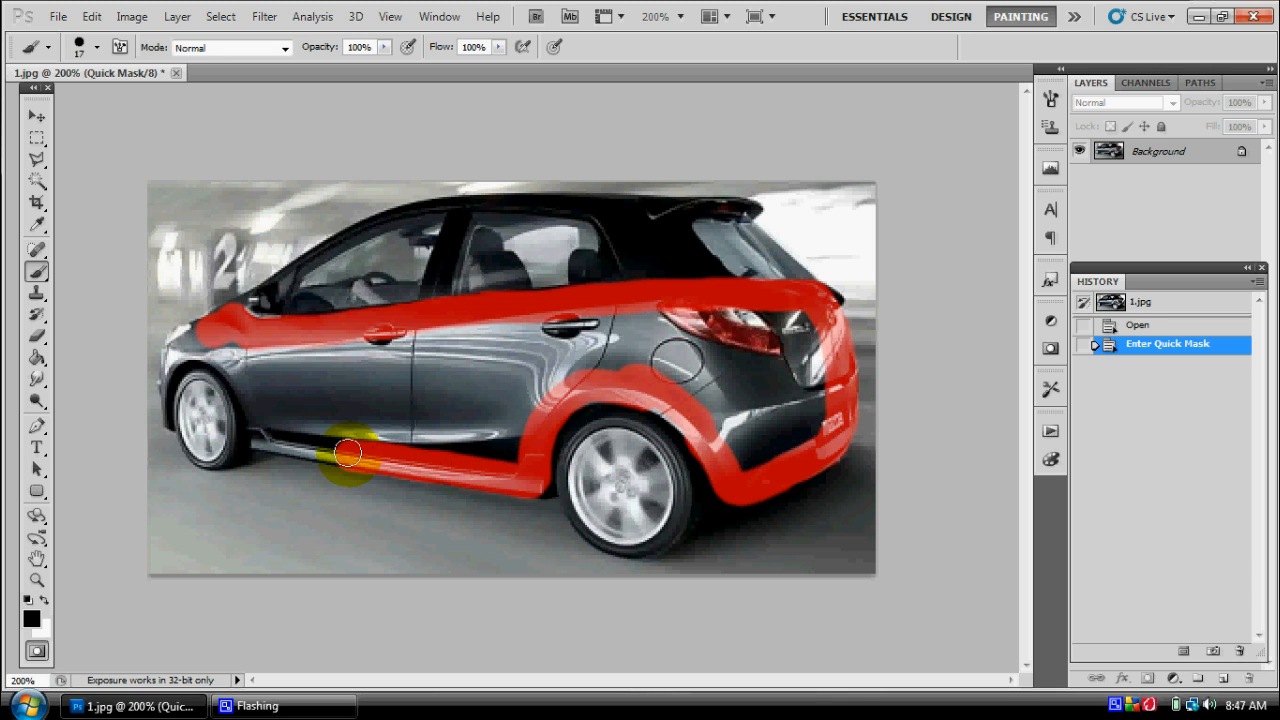
pyautogui.moveTo(345, 453); pyautogui.dragTo(240, 370)
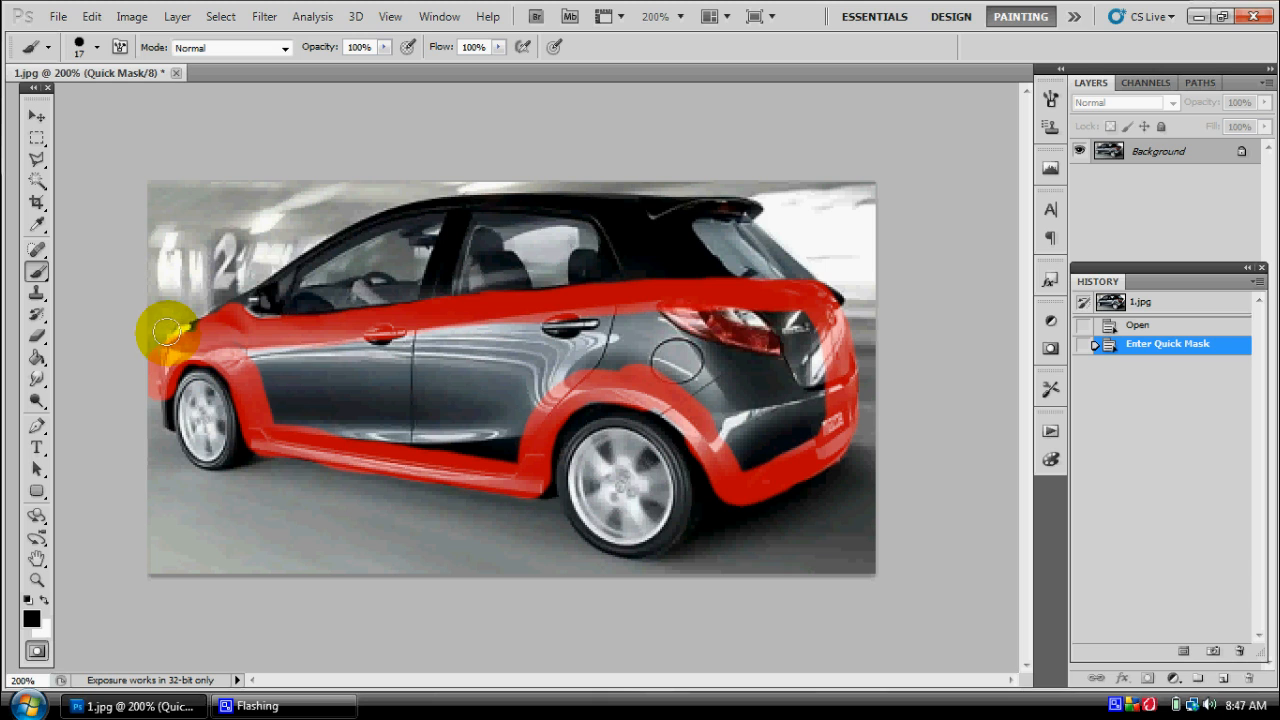
pyautogui.moveTo(170, 332); pyautogui.dragTo(265, 345)
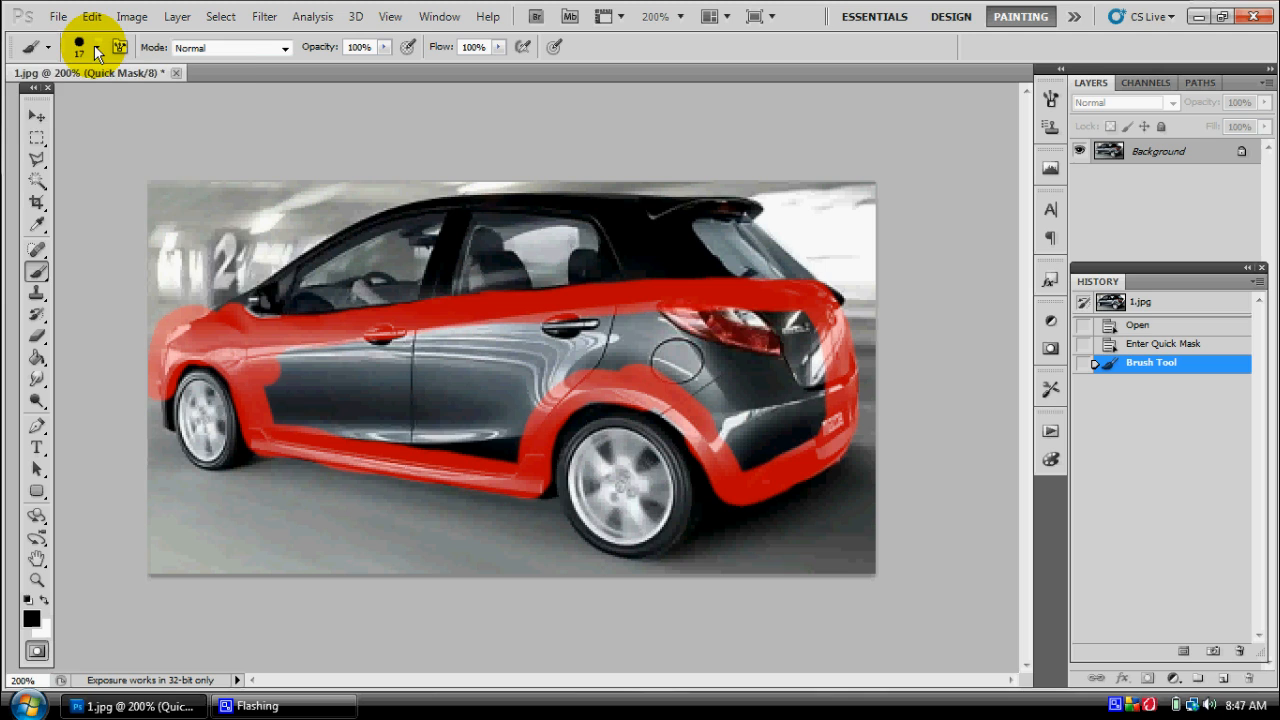
# Step: Enlarge the brush to 46 px and fill the remaining body panels with mask paint
pyautogui.click(78, 47)
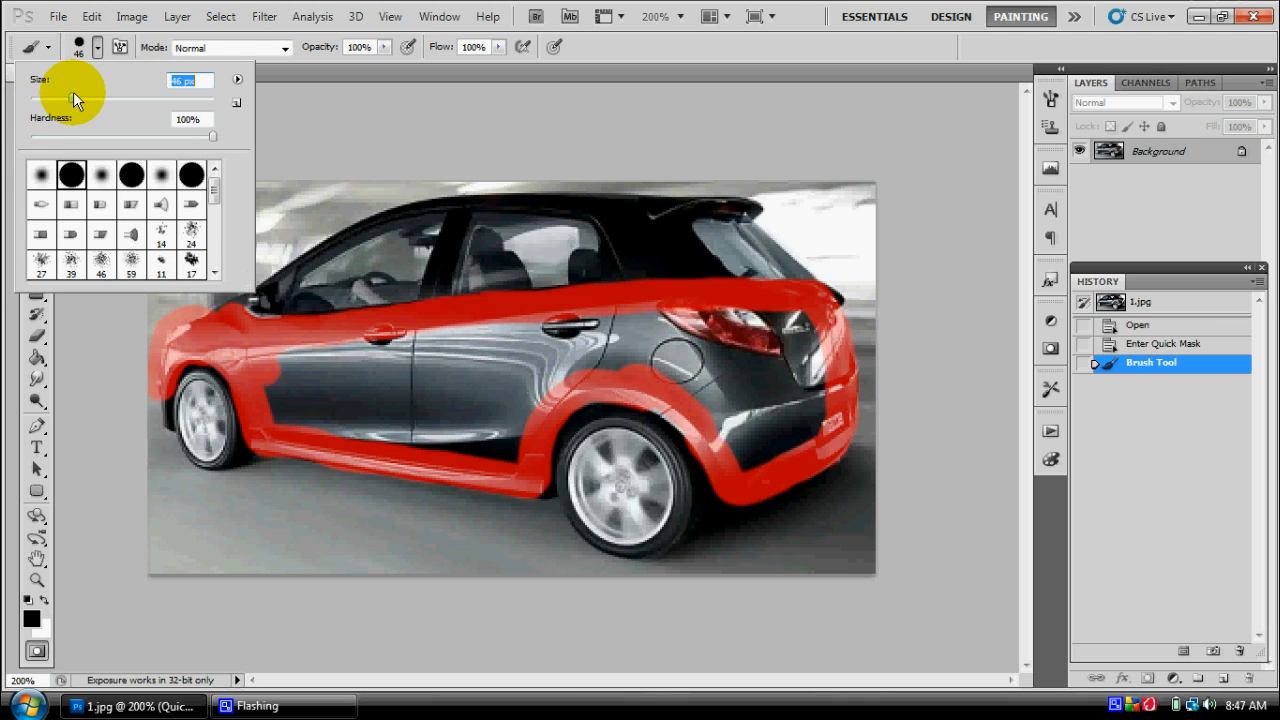
pyautogui.click(315, 370)
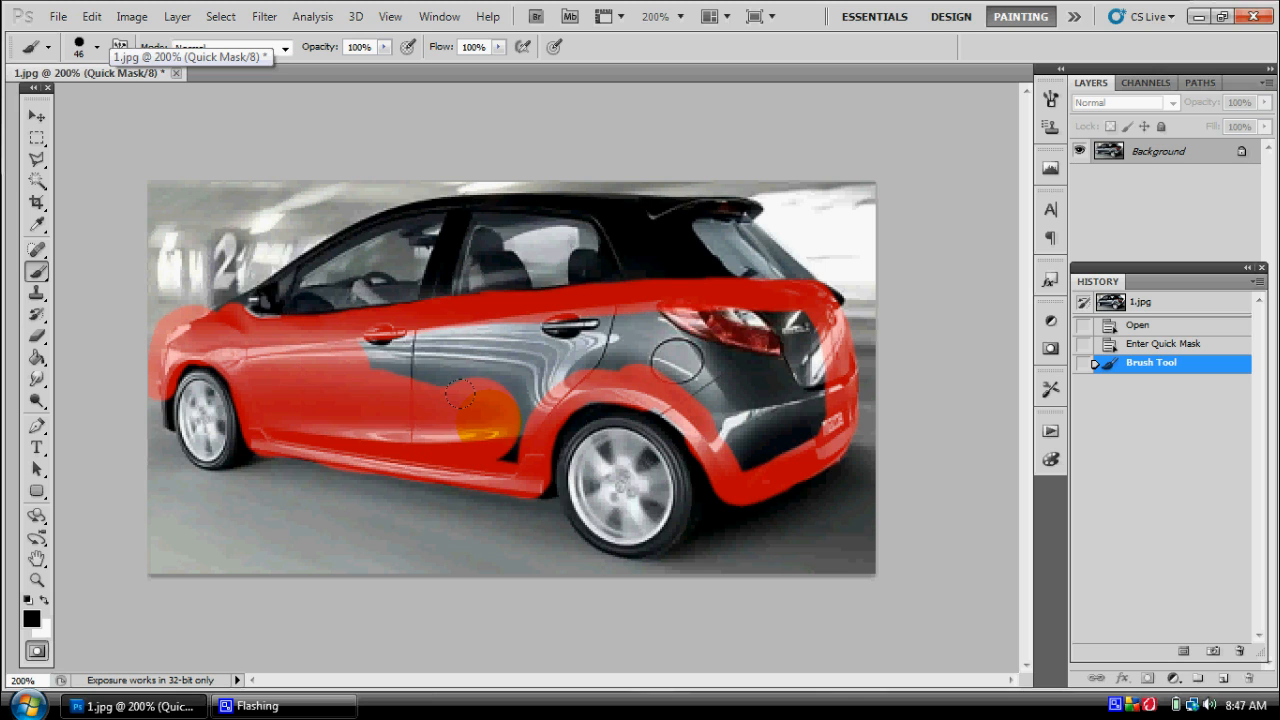
pyautogui.moveTo(460, 375); pyautogui.dragTo(575, 330)
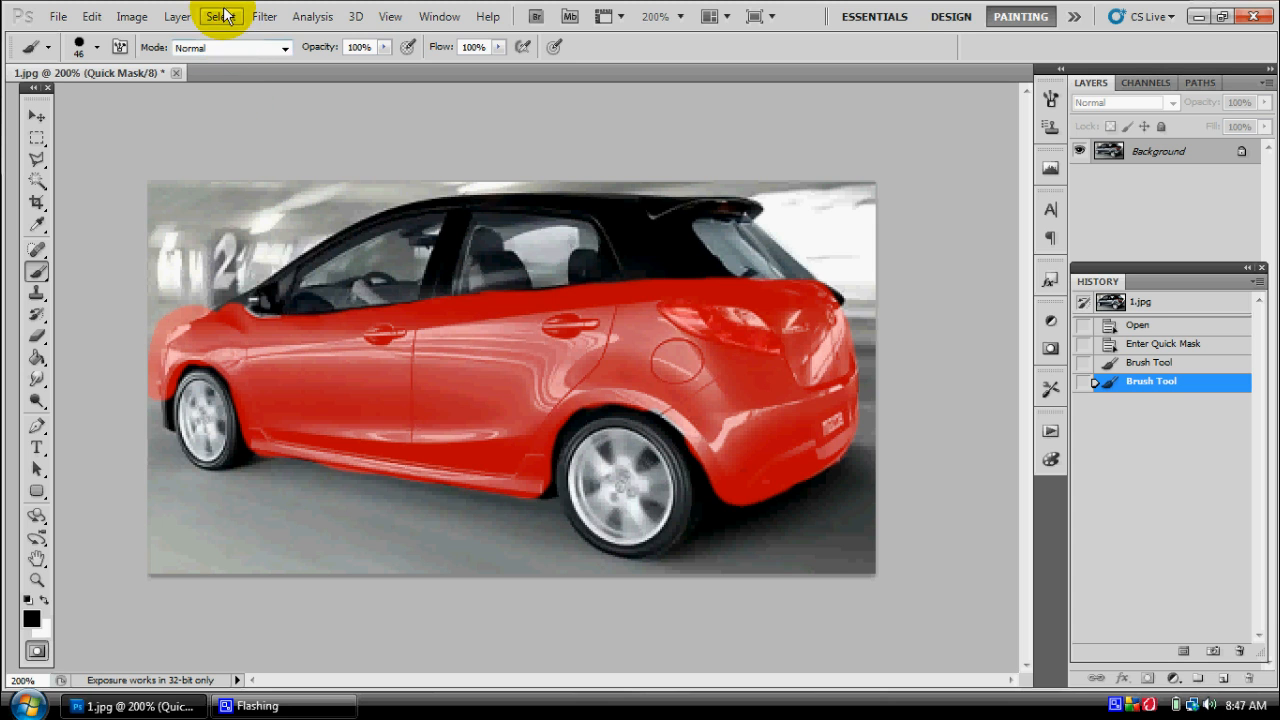
# Step: Exit Quick Mask, invert the selection onto the car body, and copy it to a new layer
pyautogui.click(220, 16)
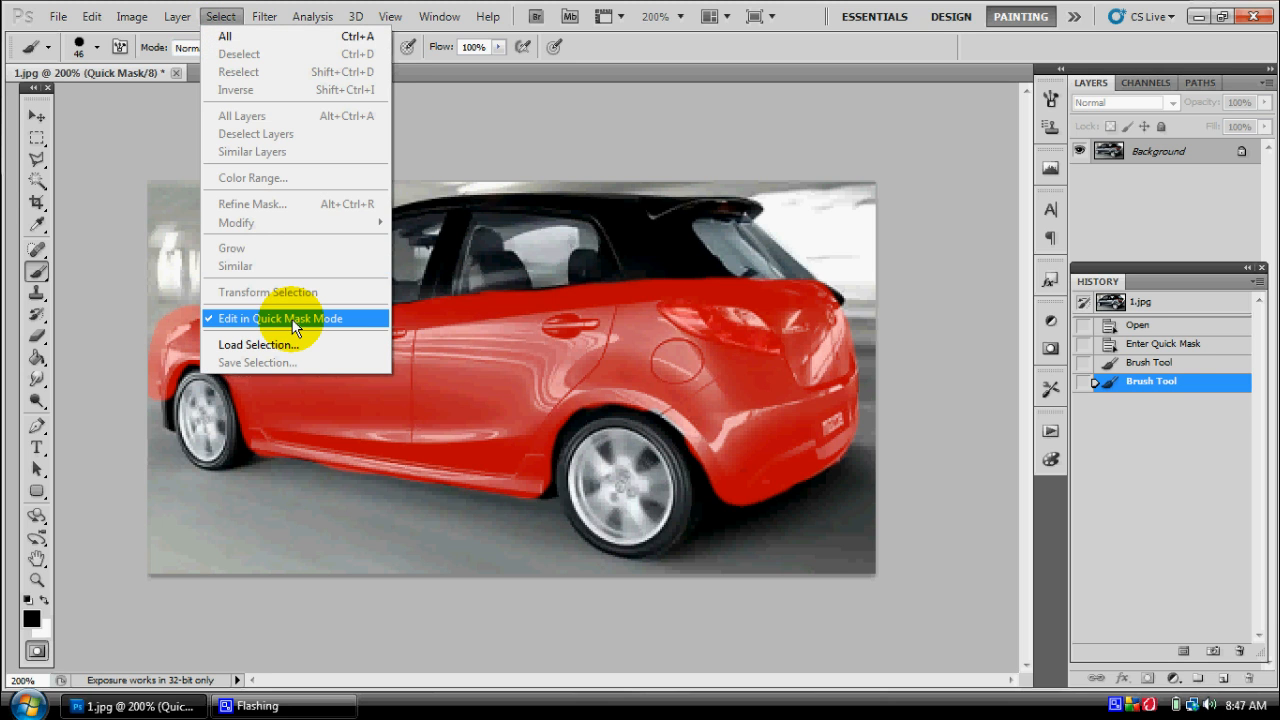
pyautogui.click(281, 318)
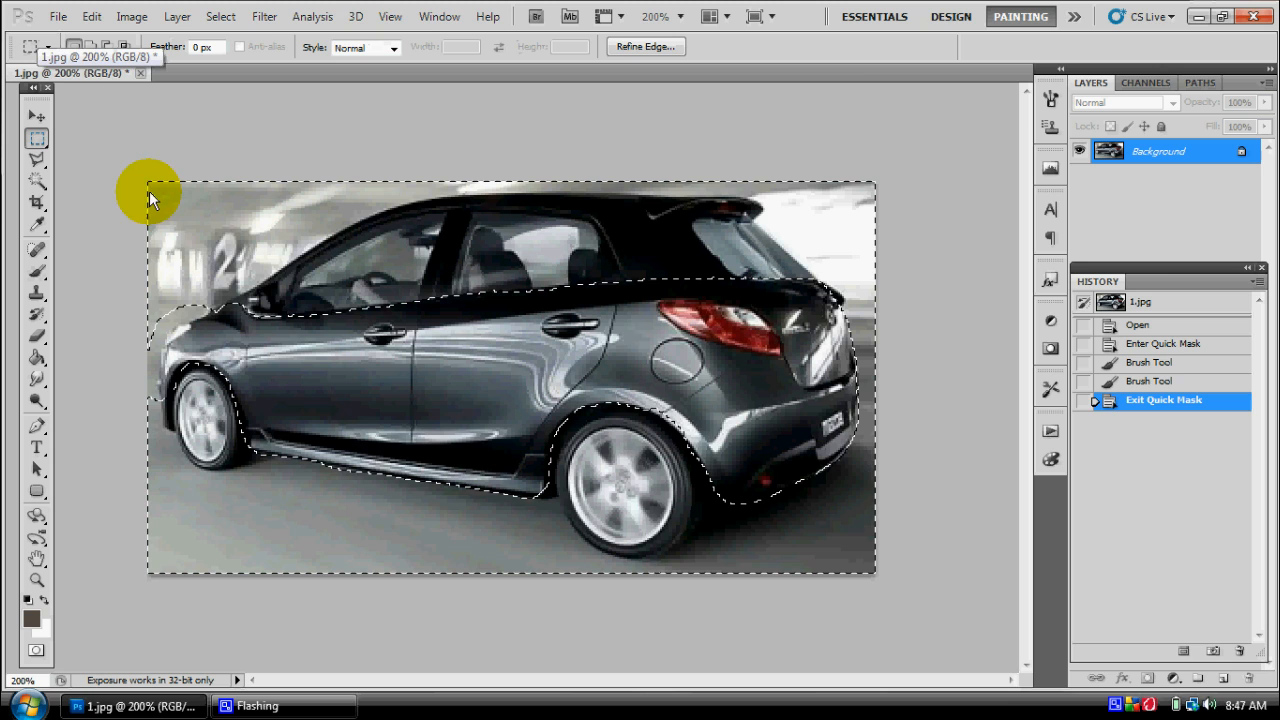
pyautogui.rightClick(150, 195)
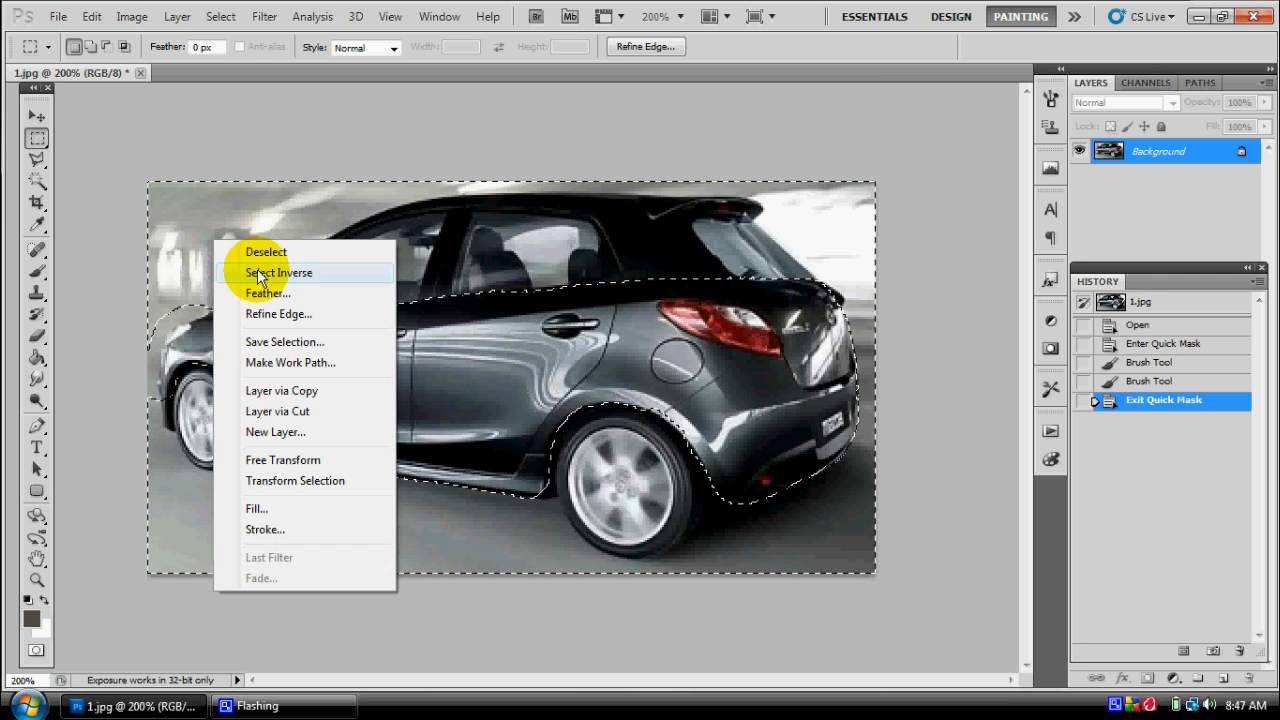
pyautogui.click(279, 272)
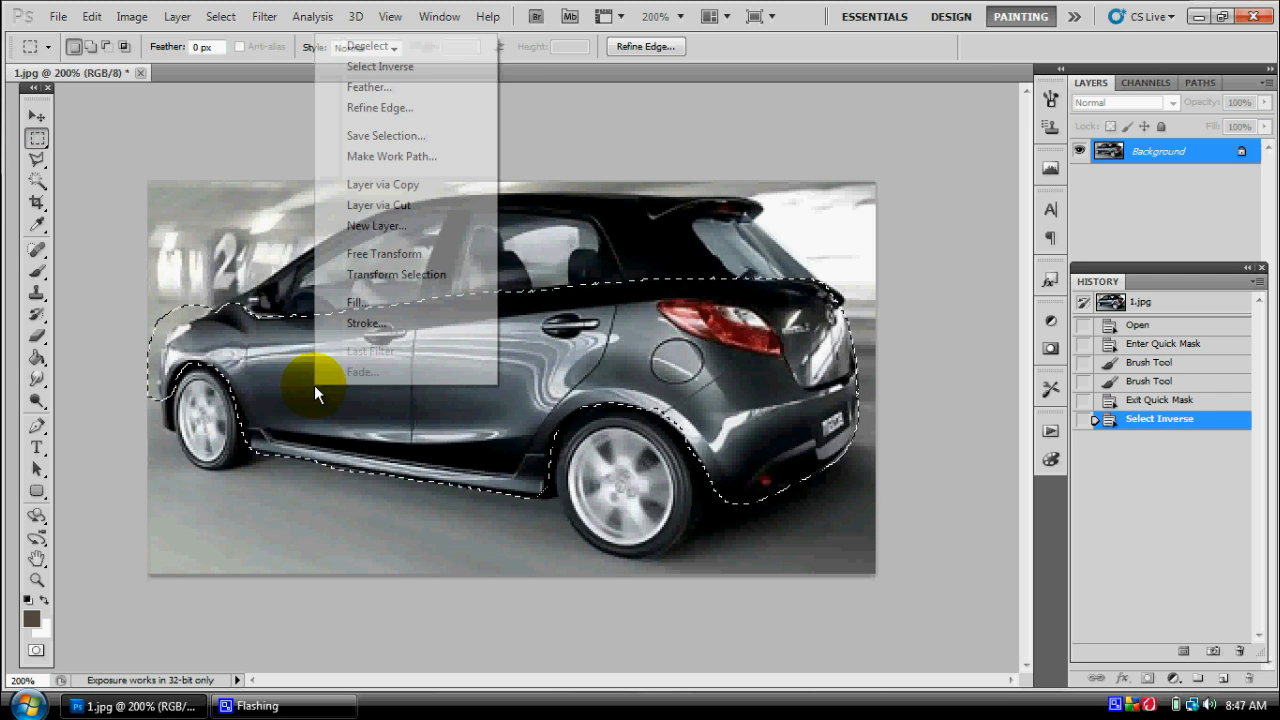
pyautogui.click(382, 184)
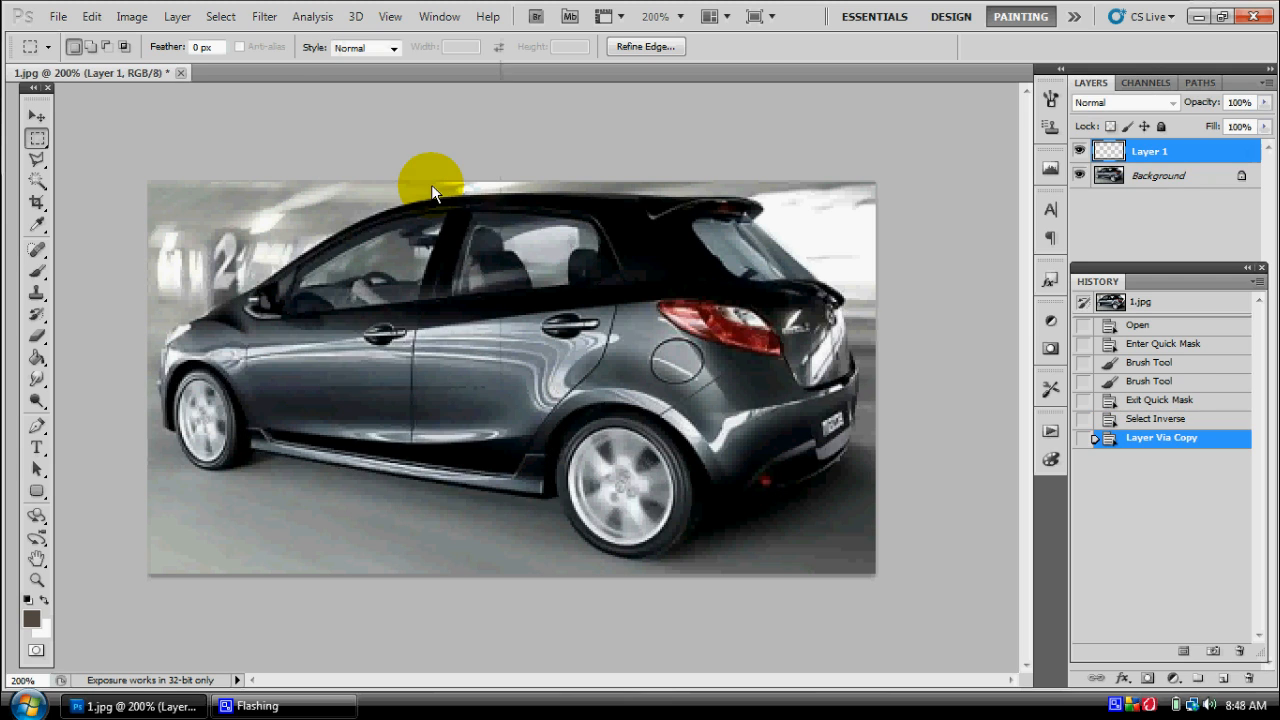
pyautogui.click(131, 16)
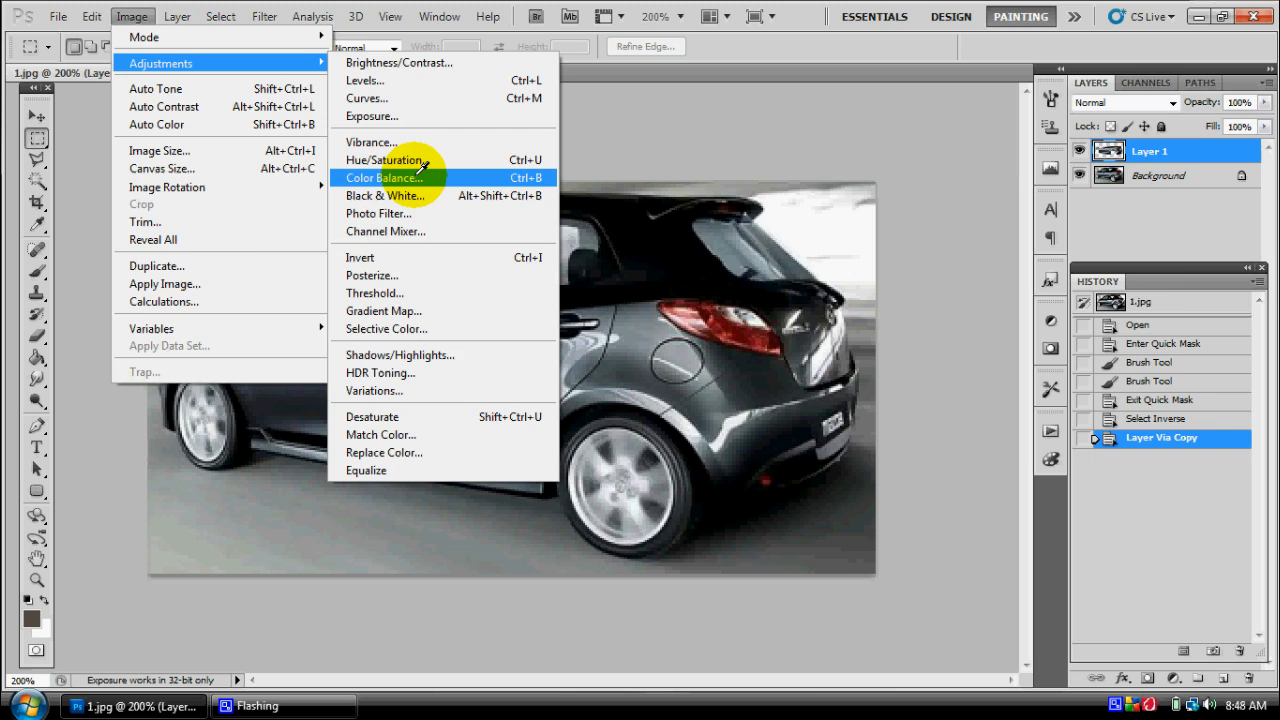
# Step: Apply Color Balance with the midtones Yellow–Blue slider pushed to +87
pyautogui.click(383, 177)
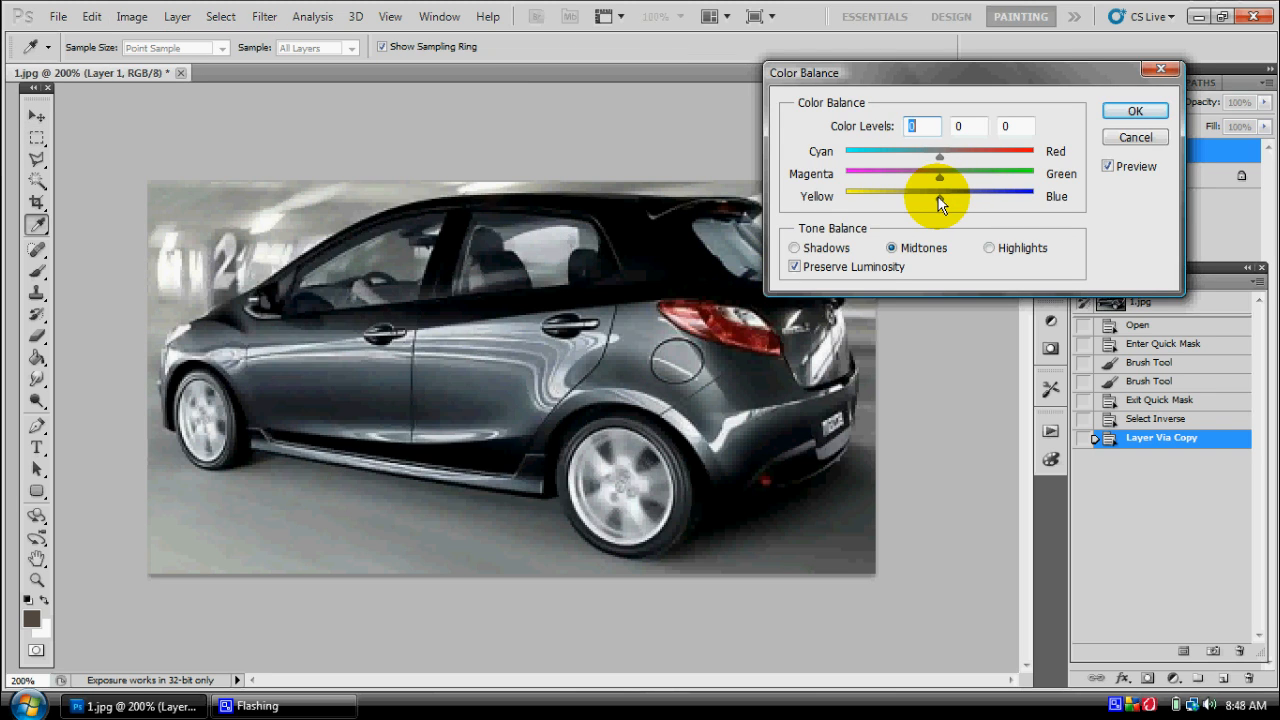
pyautogui.moveTo(940, 196); pyautogui.dragTo(1015, 196)
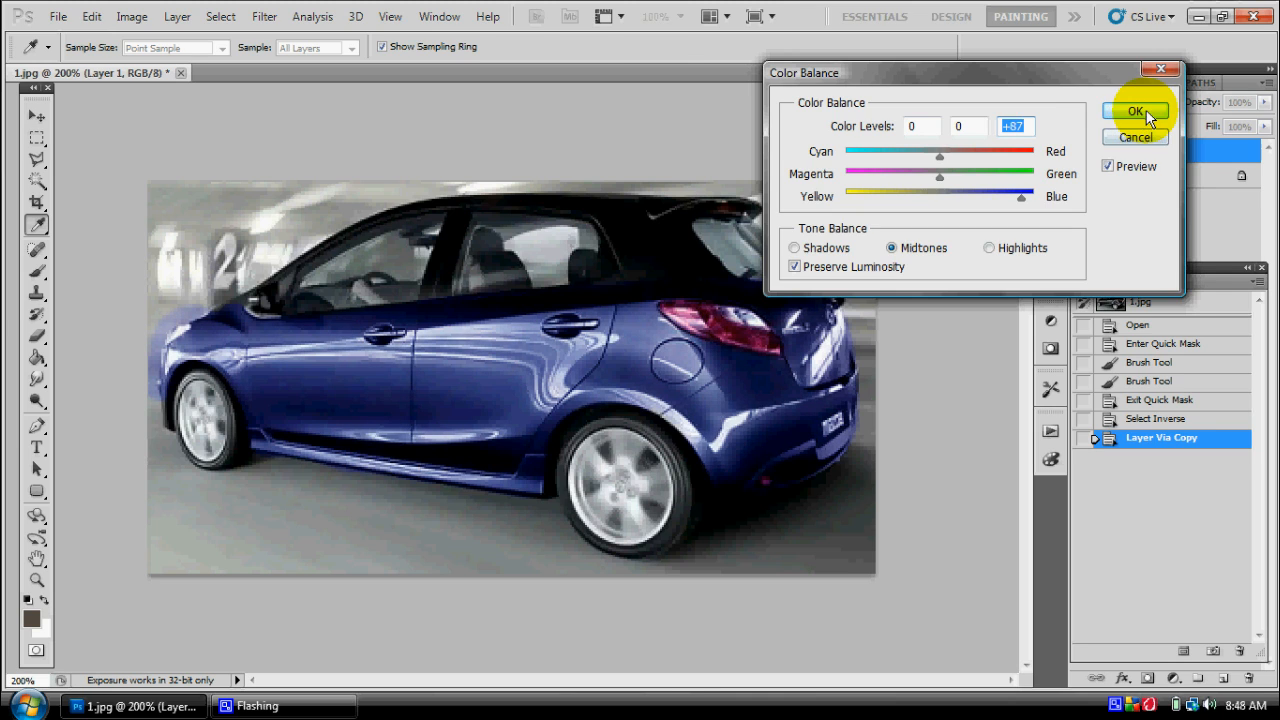
pyautogui.click(1134, 111)
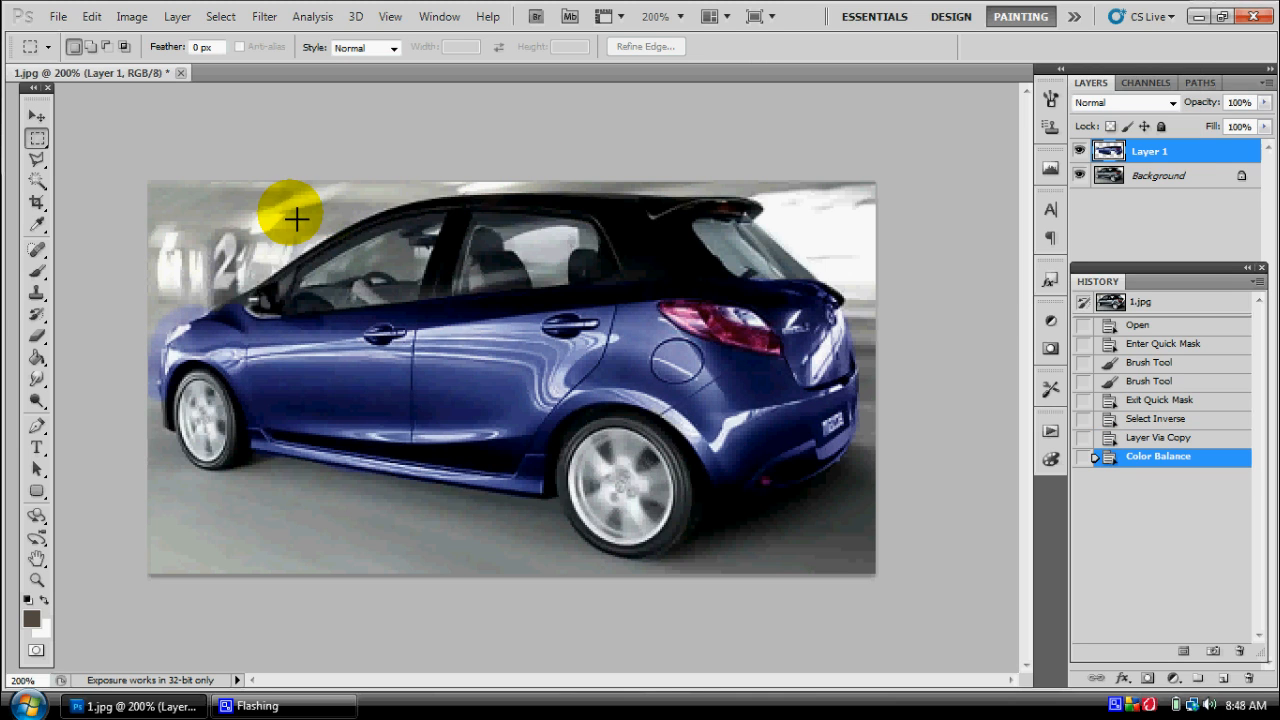
pyautogui.moveTo(187, 245)
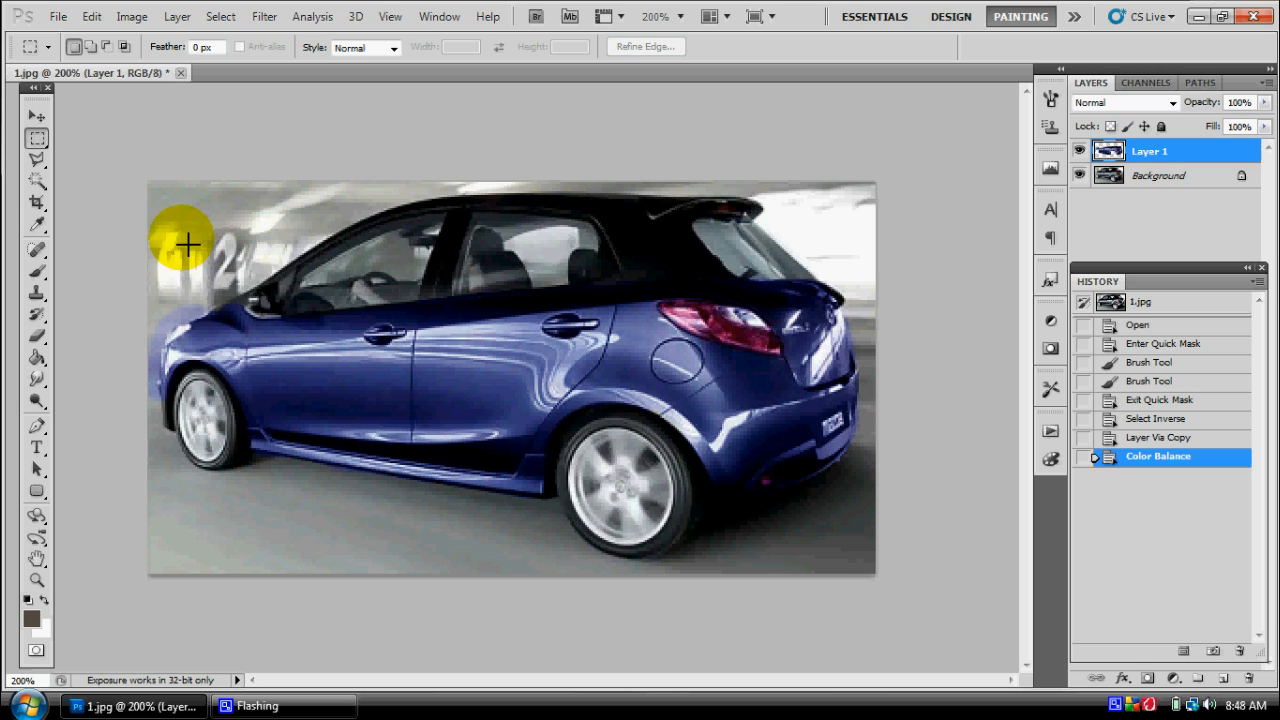
# Step: Zoom to 500% on the car's front and erase blue overspill beside the fender and bumper
pyautogui.click(37, 335)
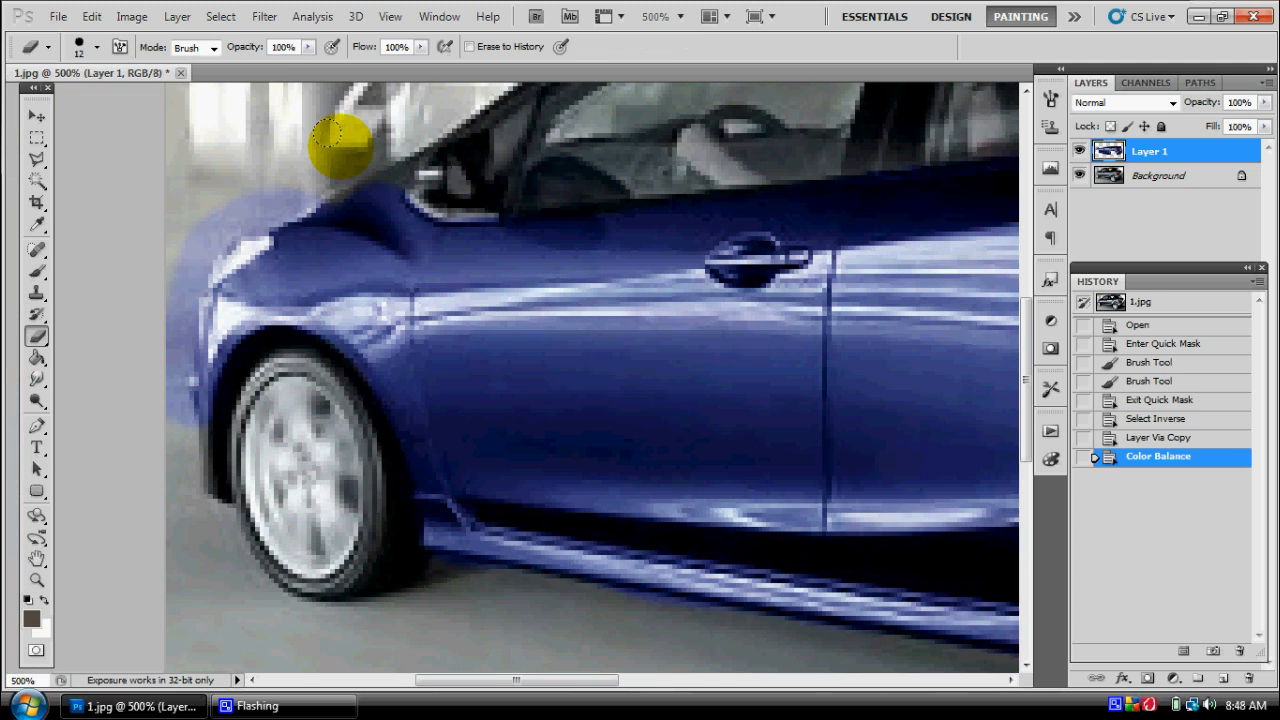
pyautogui.moveTo(345, 150); pyautogui.dragTo(245, 230)
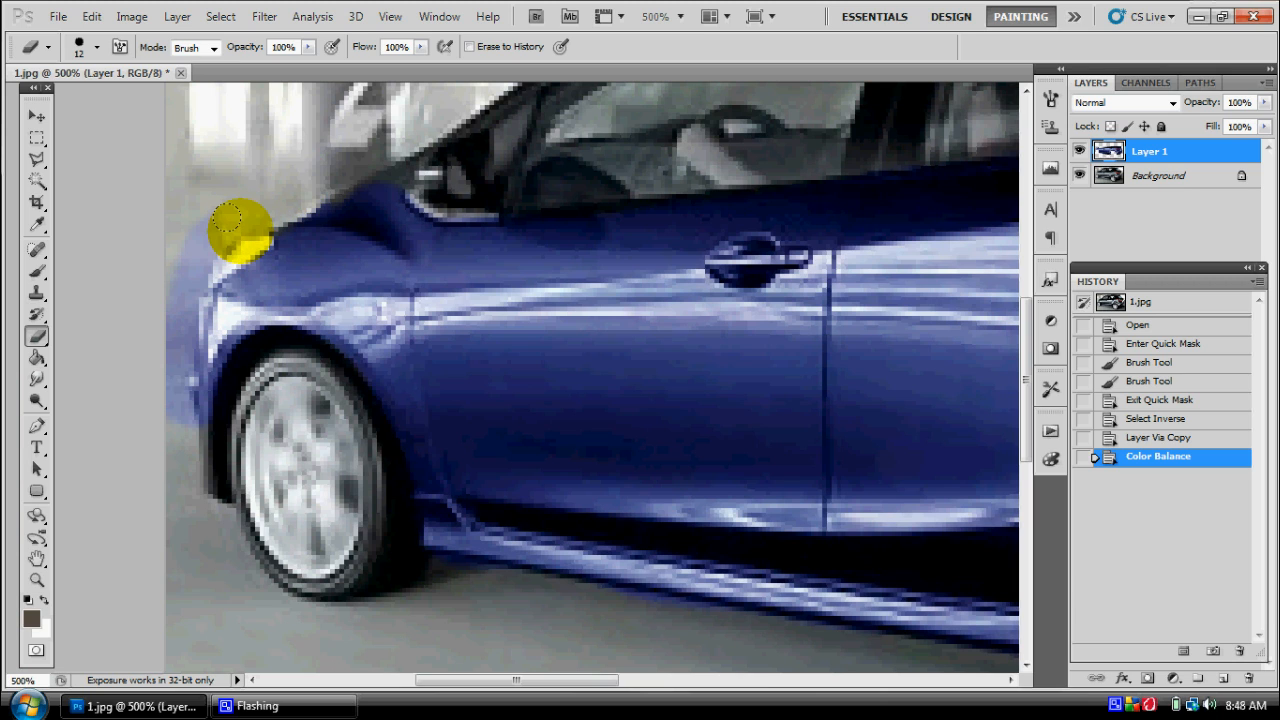
pyautogui.moveTo(242, 228); pyautogui.dragTo(170, 368)
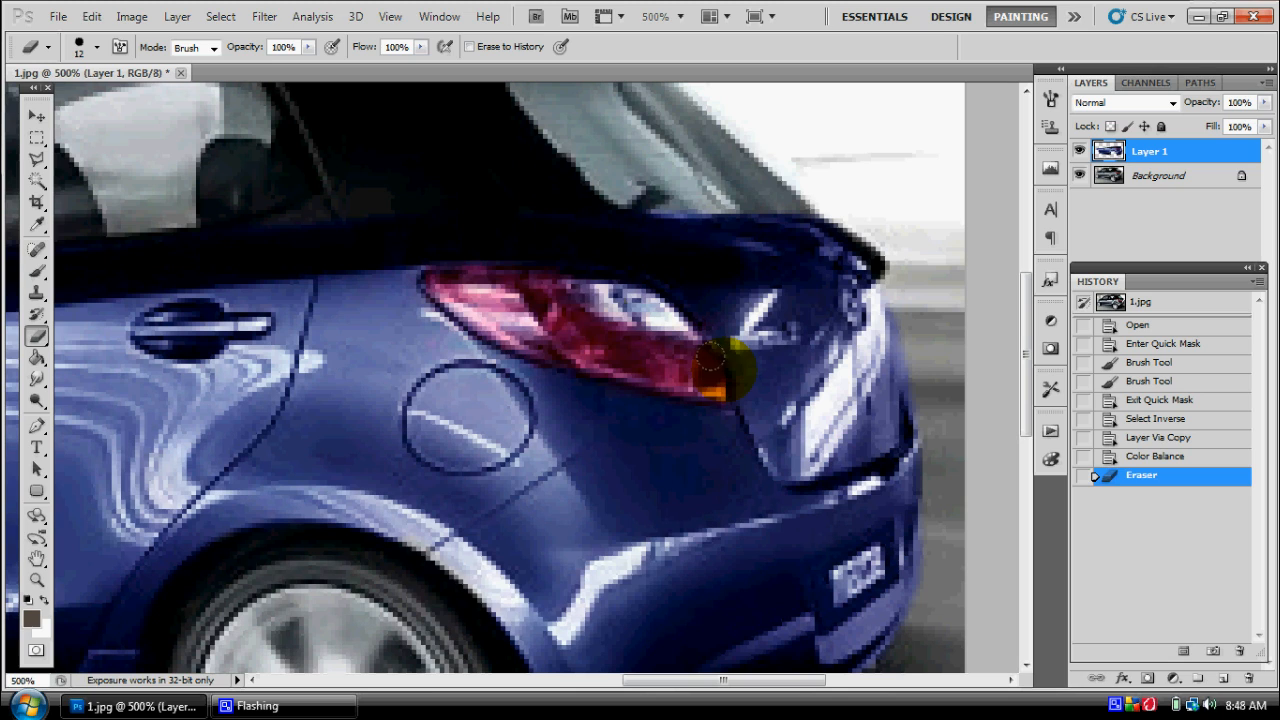
# Step: Erase the blue tint from the tail light's lower edge, centre, bottom edge and inner end
pyautogui.moveTo(715, 375); pyautogui.dragTo(585, 300)
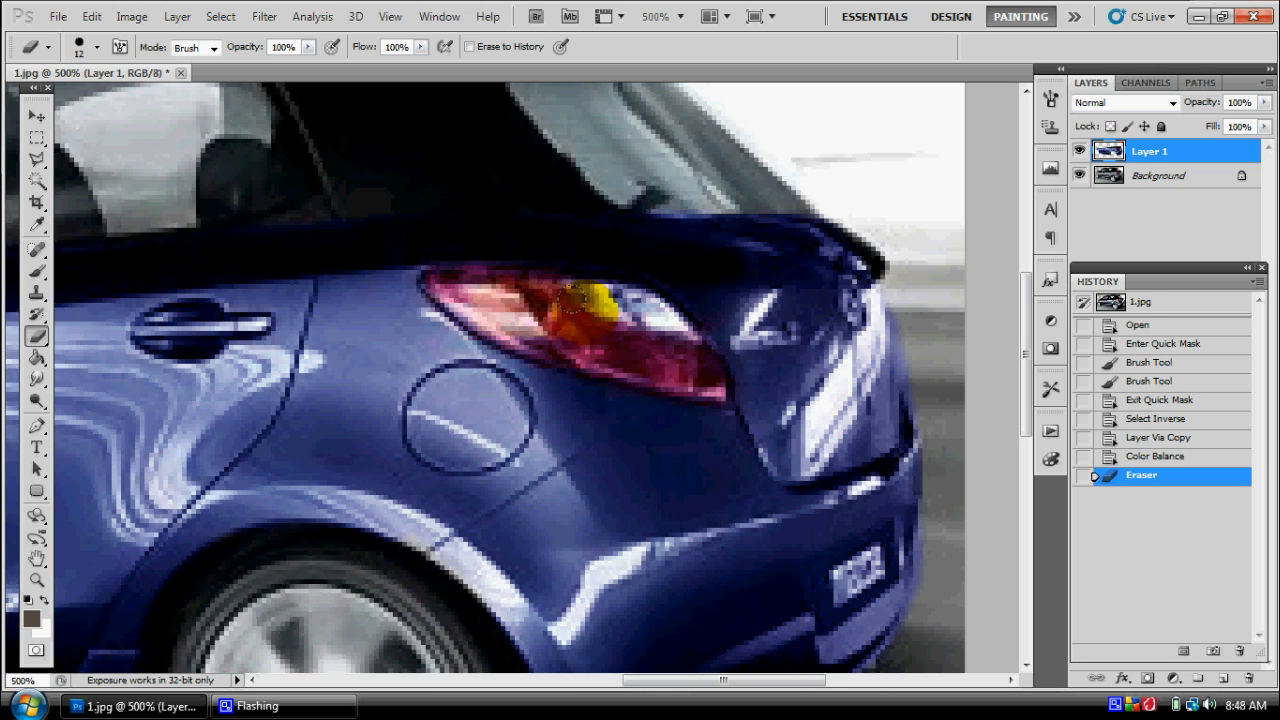
pyautogui.moveTo(580, 300); pyautogui.dragTo(575, 345)
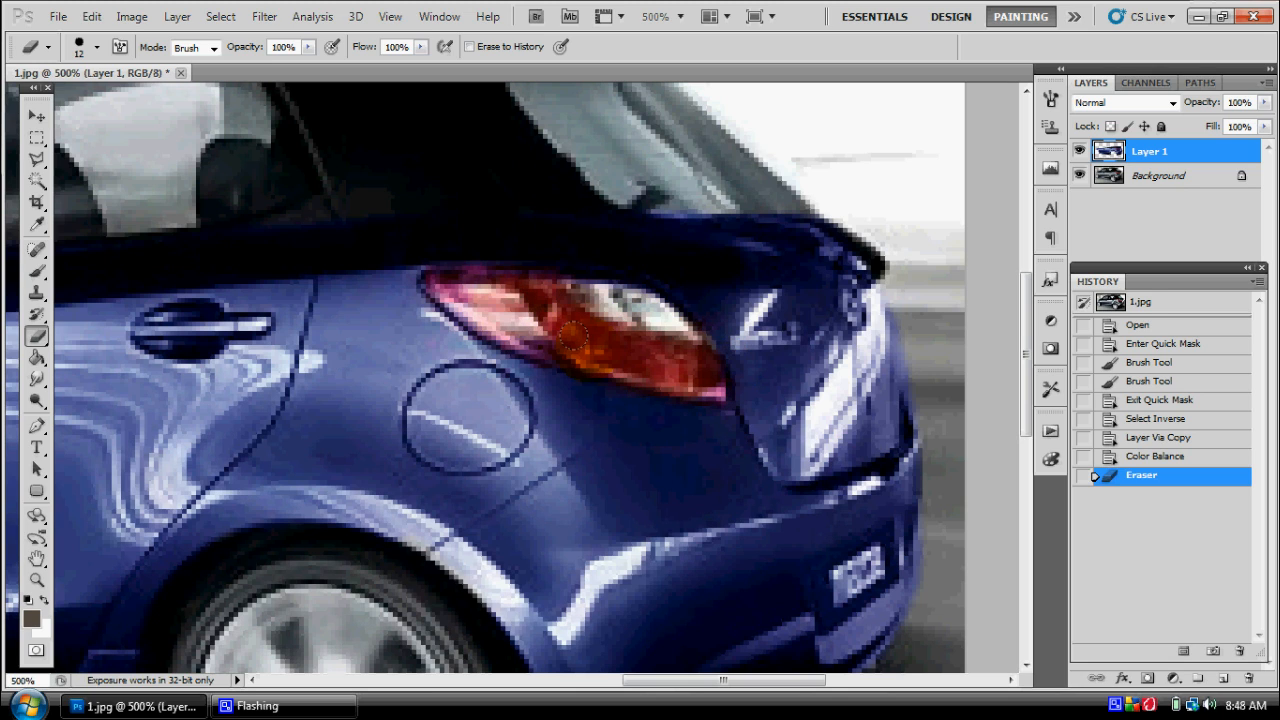
pyautogui.moveTo(580, 340); pyautogui.dragTo(565, 305)
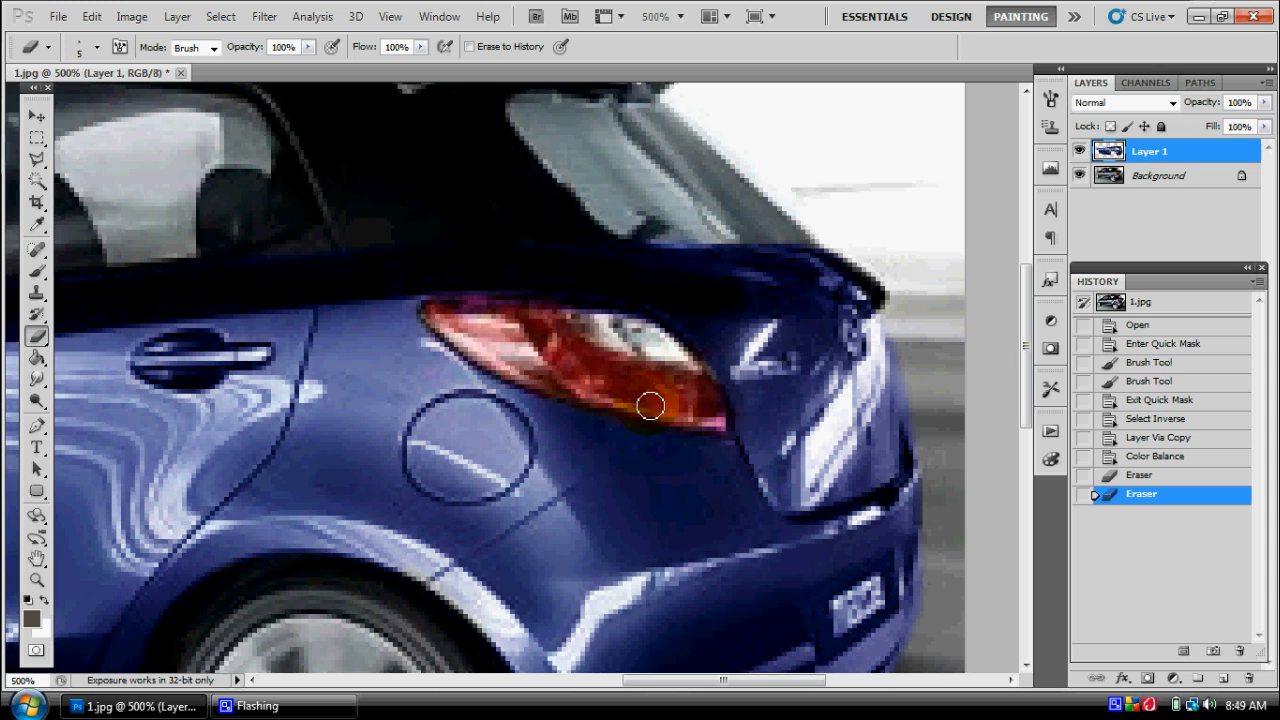
pyautogui.moveTo(650, 405); pyautogui.dragTo(500, 320)
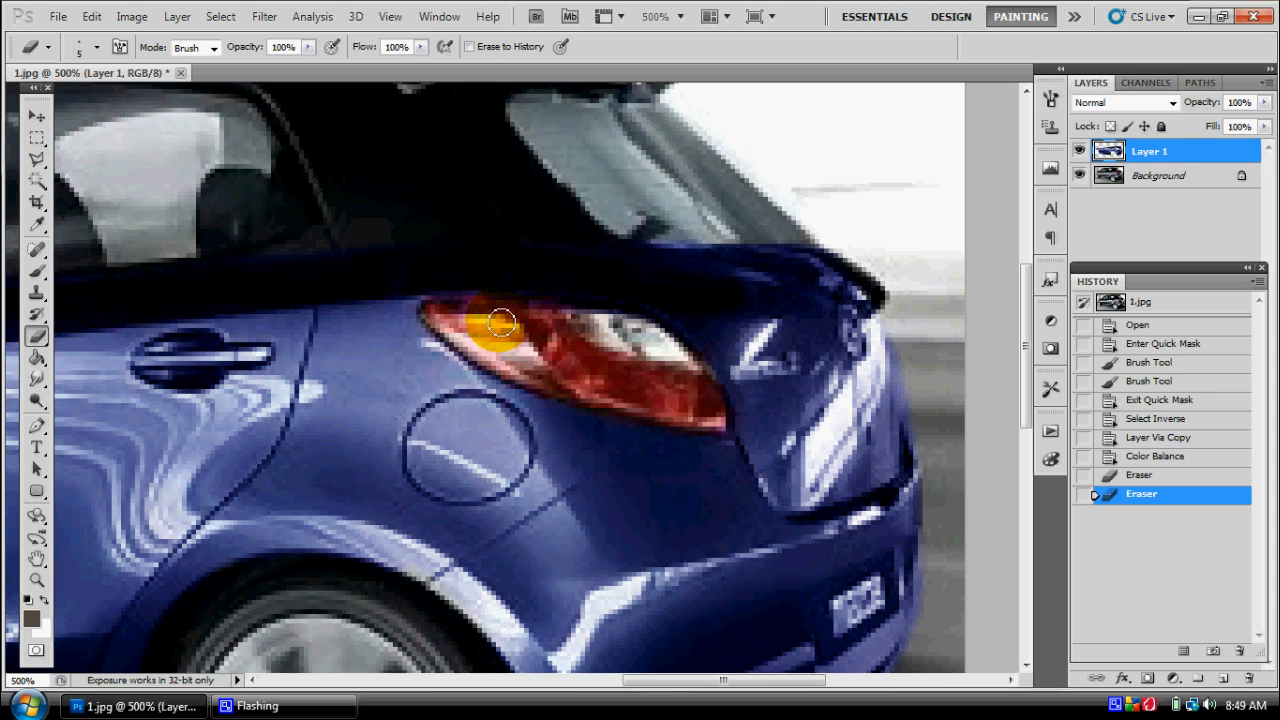
pyautogui.moveTo(500, 322); pyautogui.dragTo(680, 400)
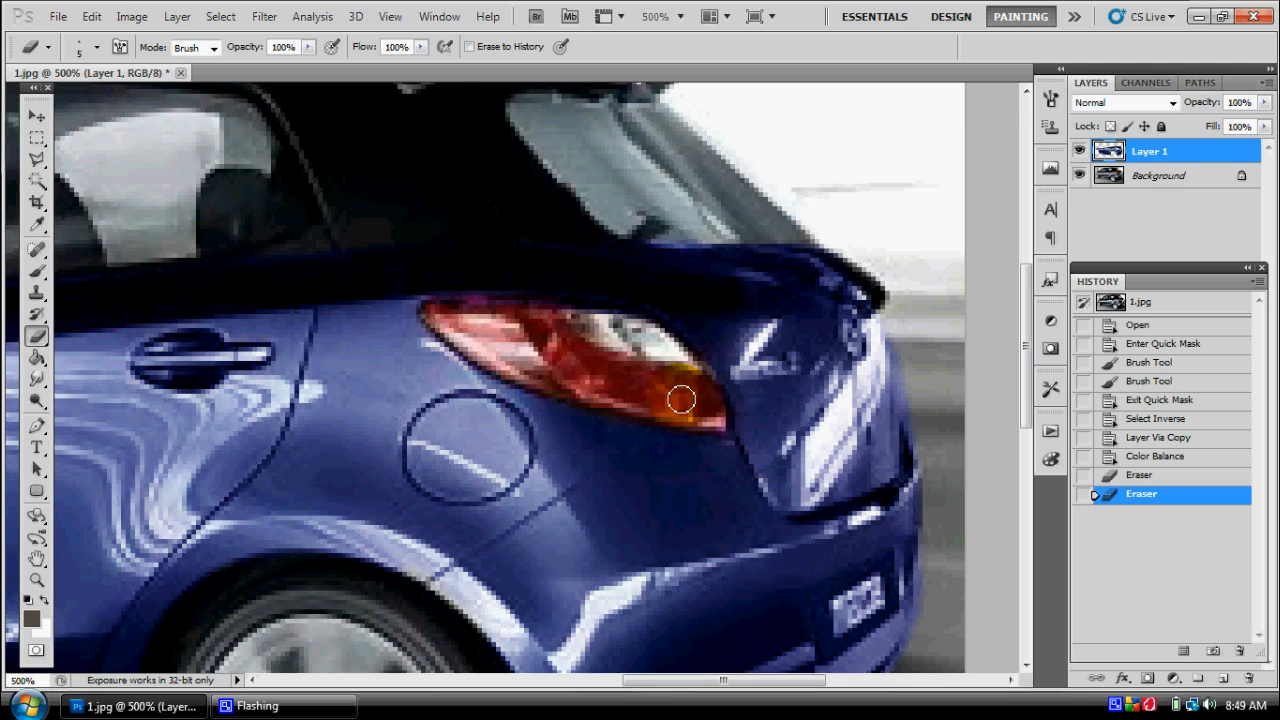